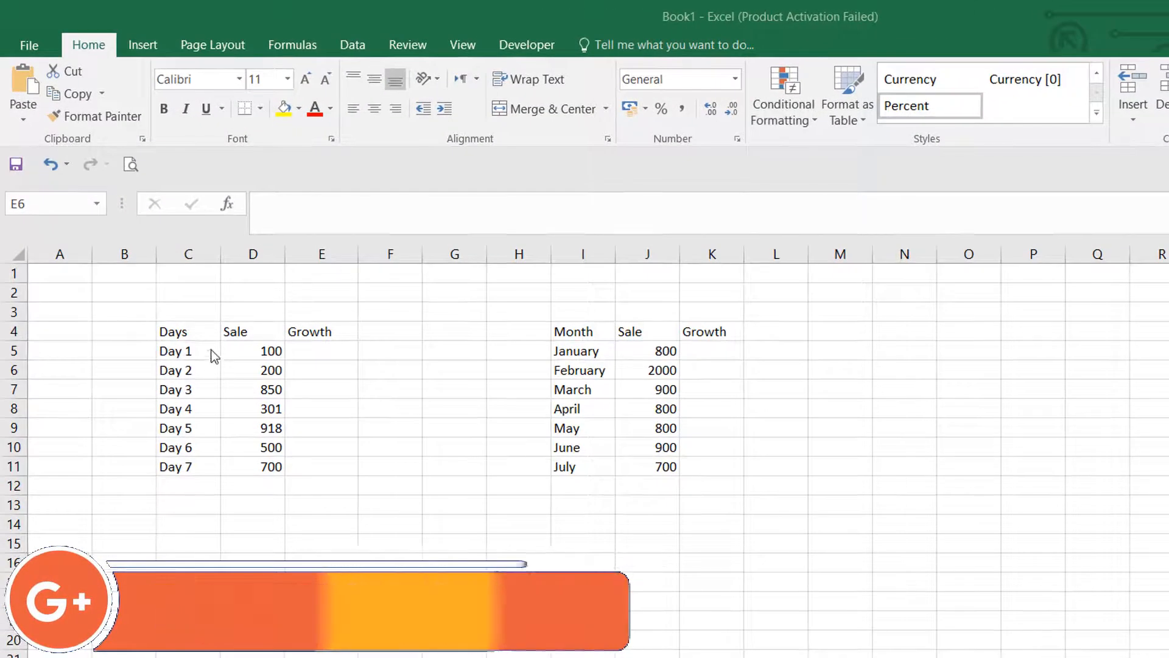
- Build Day 2's growth formula =(D6-D5)/ in E6, comparing its sale with Day 1's
left_click(187, 369)
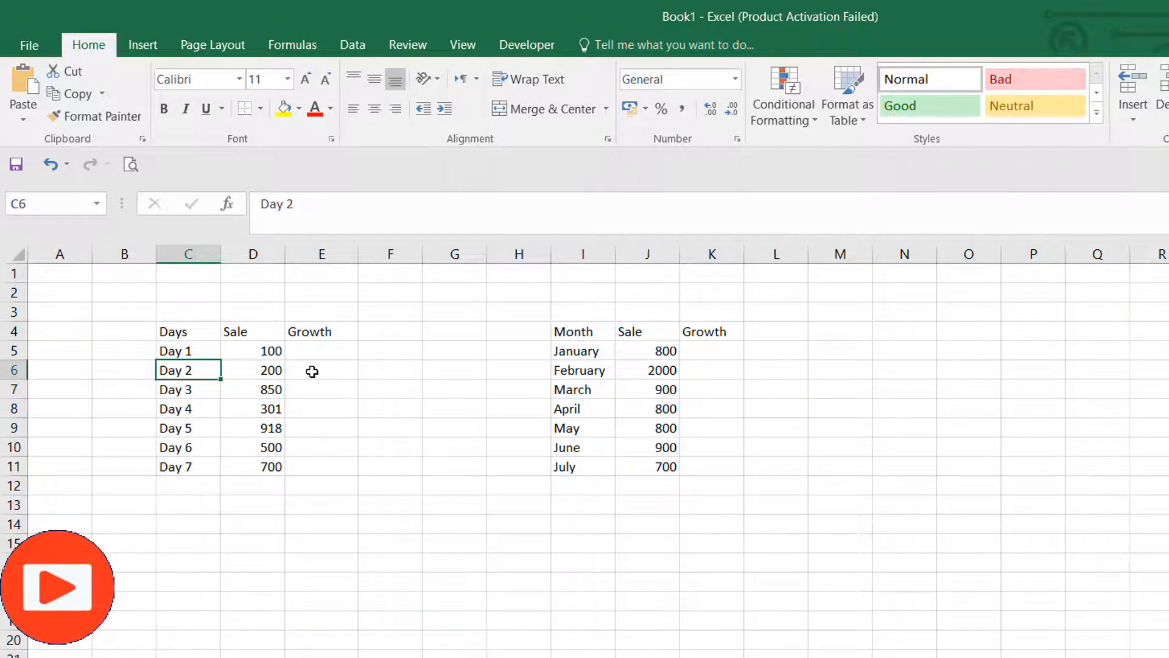
left_click(321, 369)
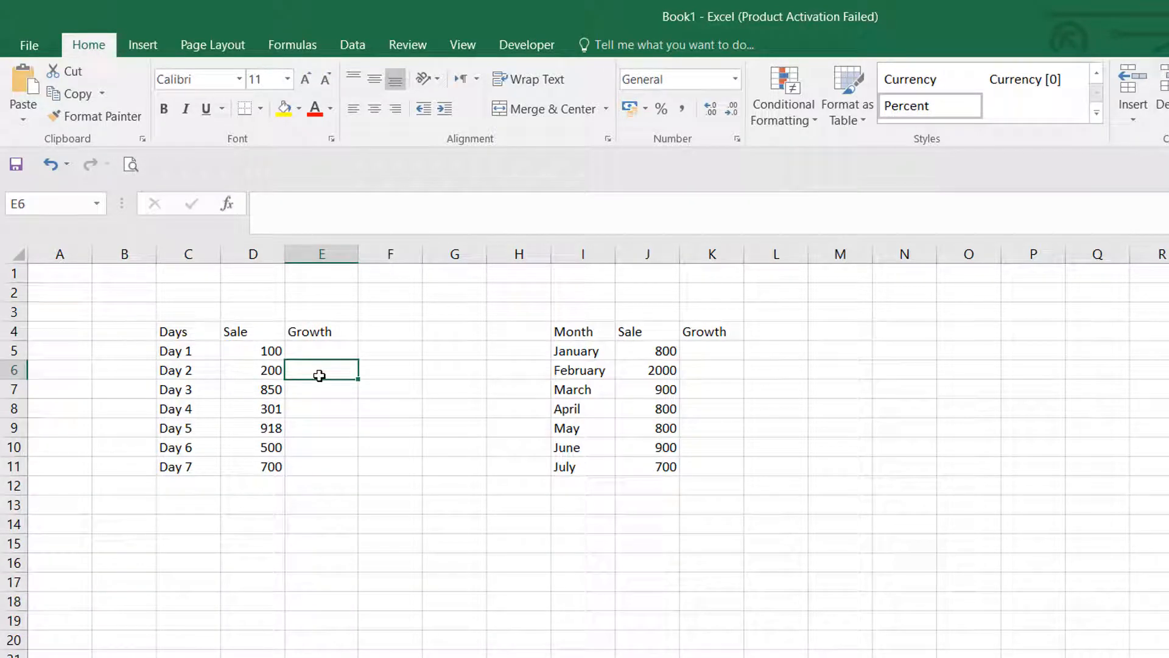
type("=")
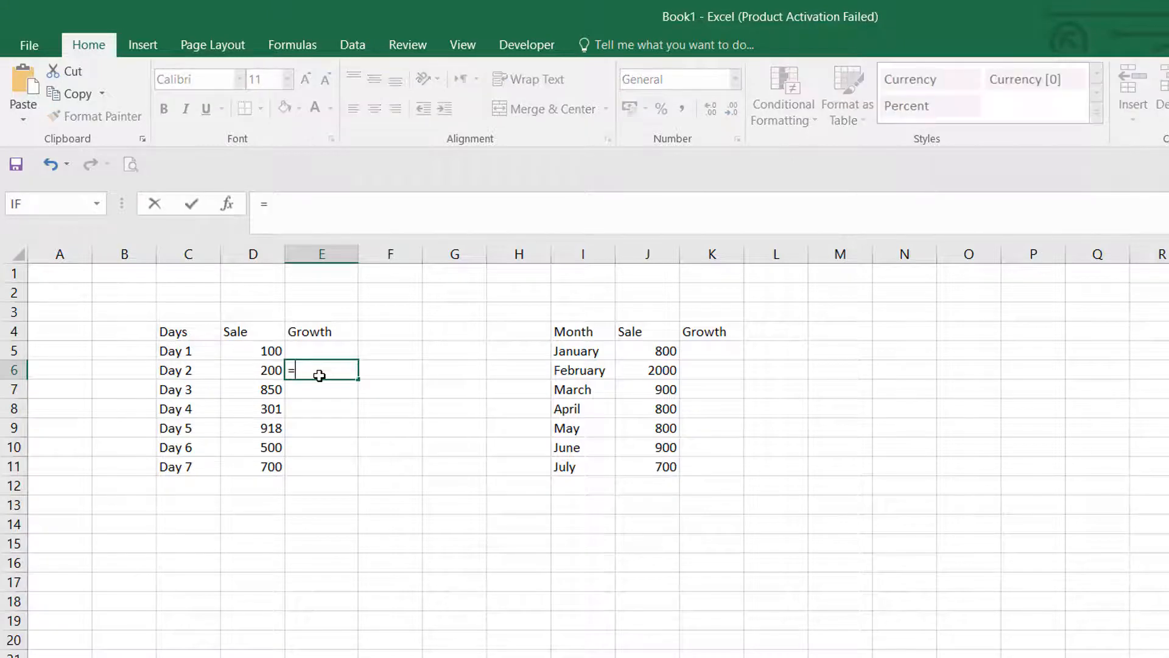
type("(")
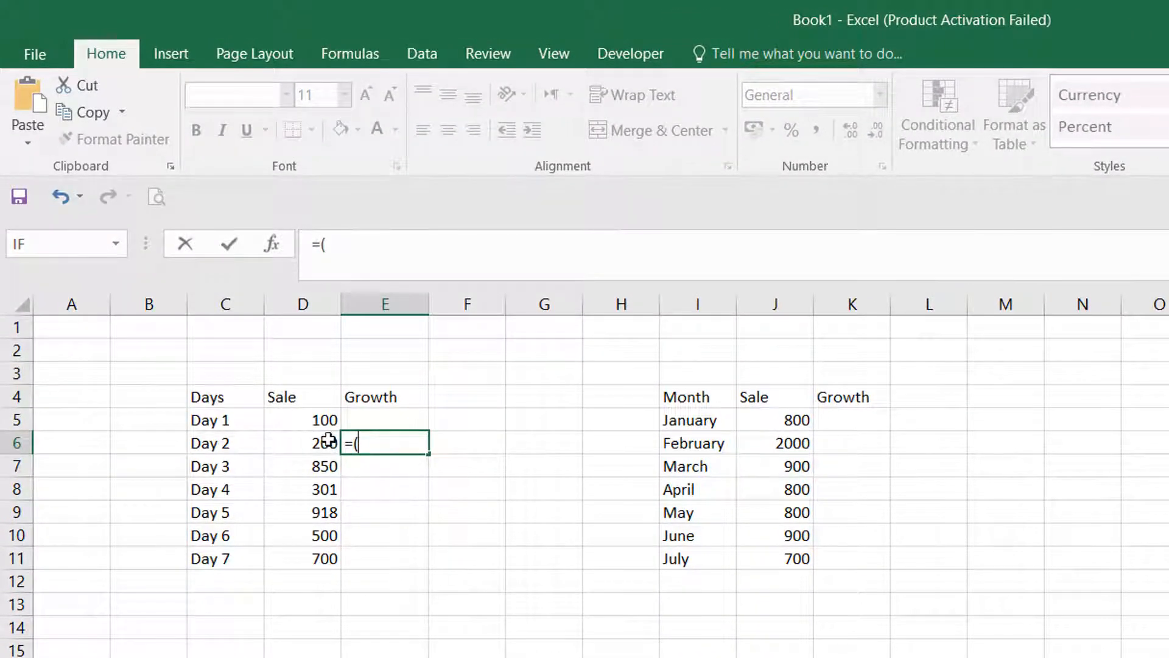
left_click(302, 442)
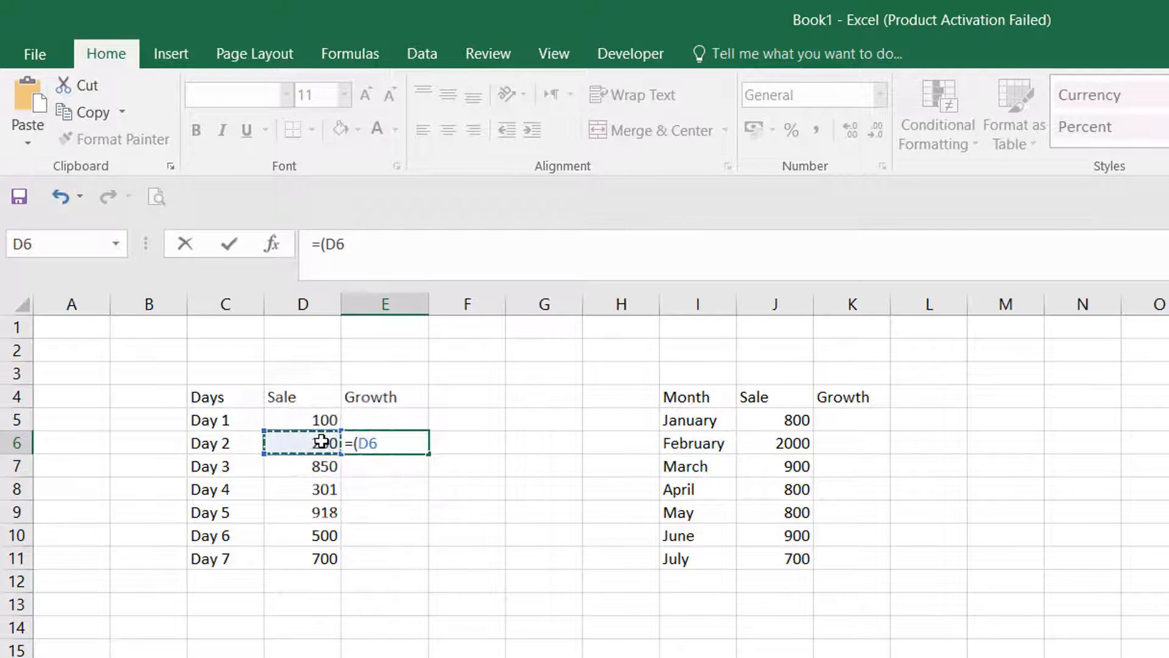
type("-")
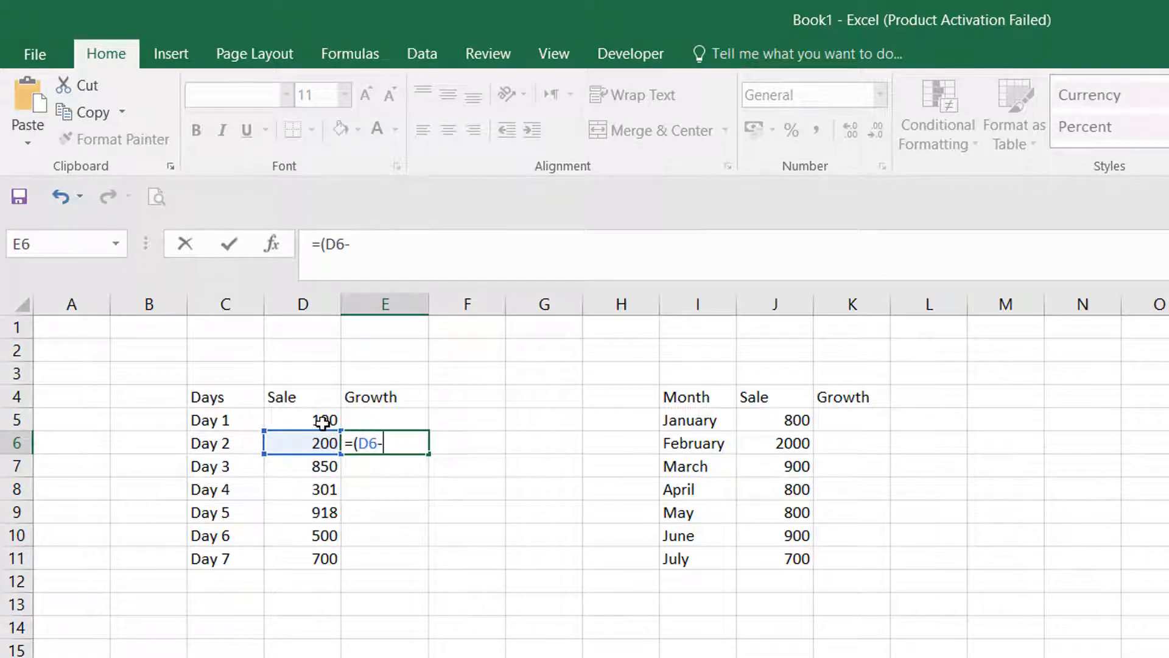
left_click(302, 419)
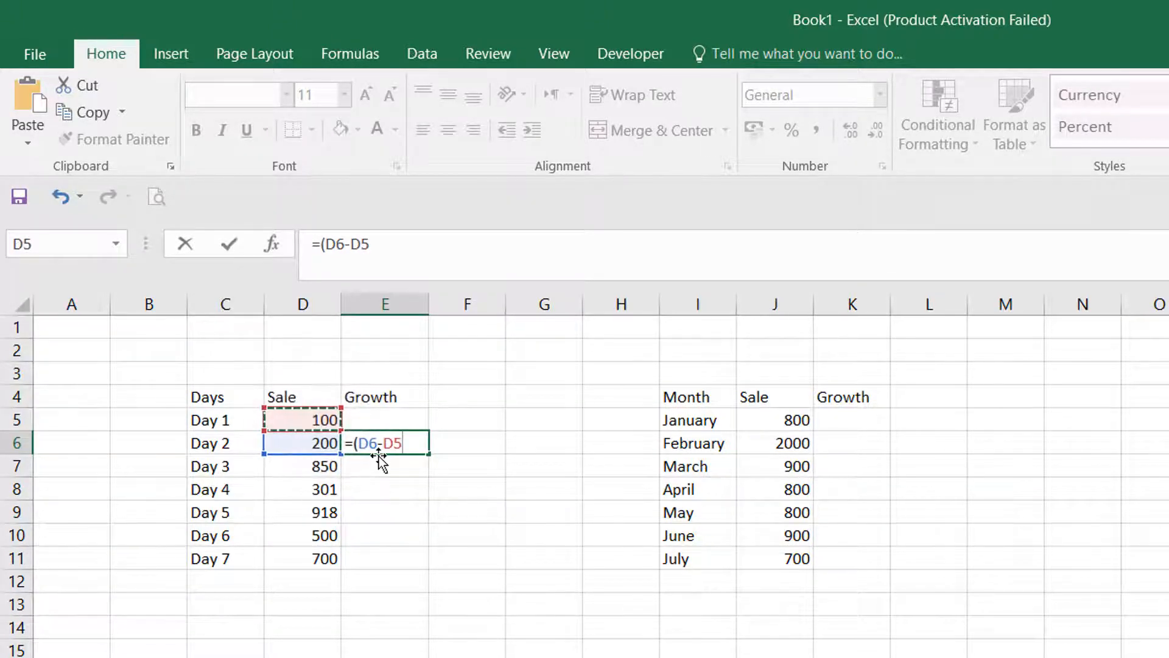
type("/")
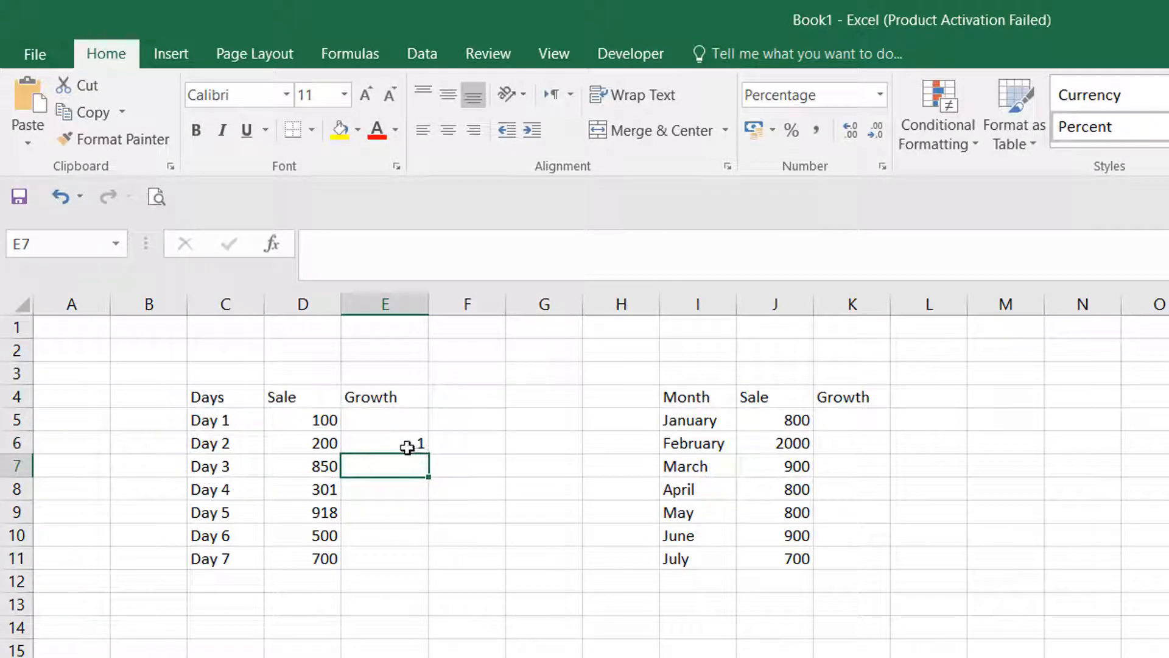
- Format Day 2's growth result in E6 as a percentage, then select K5 in the monthly Growth column
left_click(384, 443)
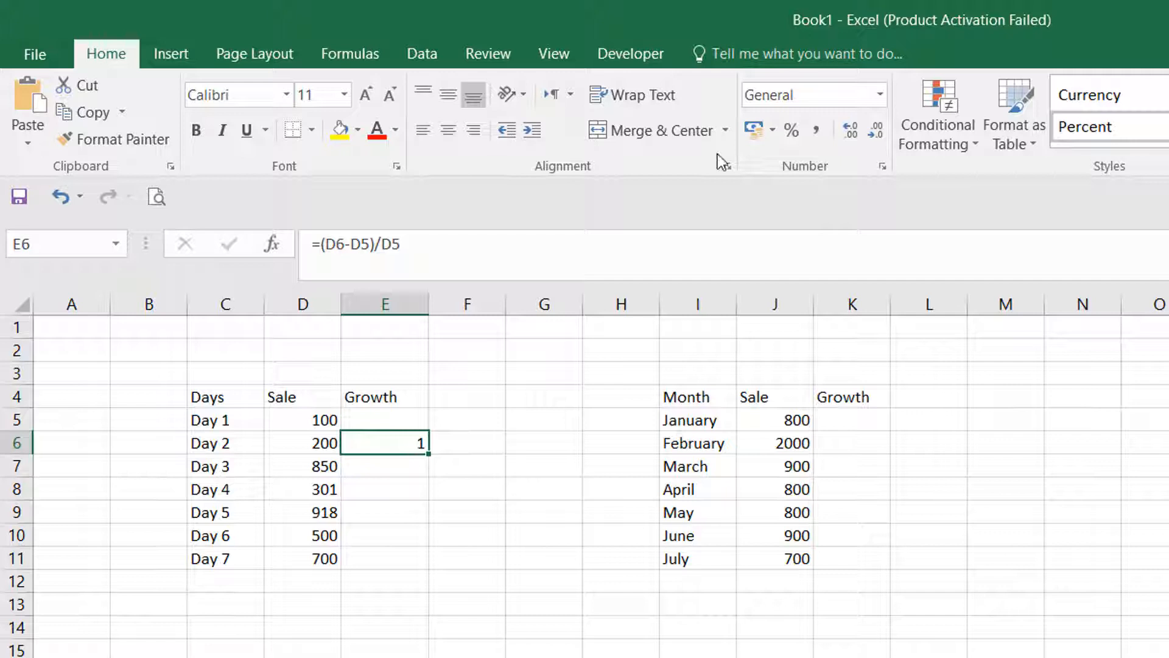
left_click(791, 129)
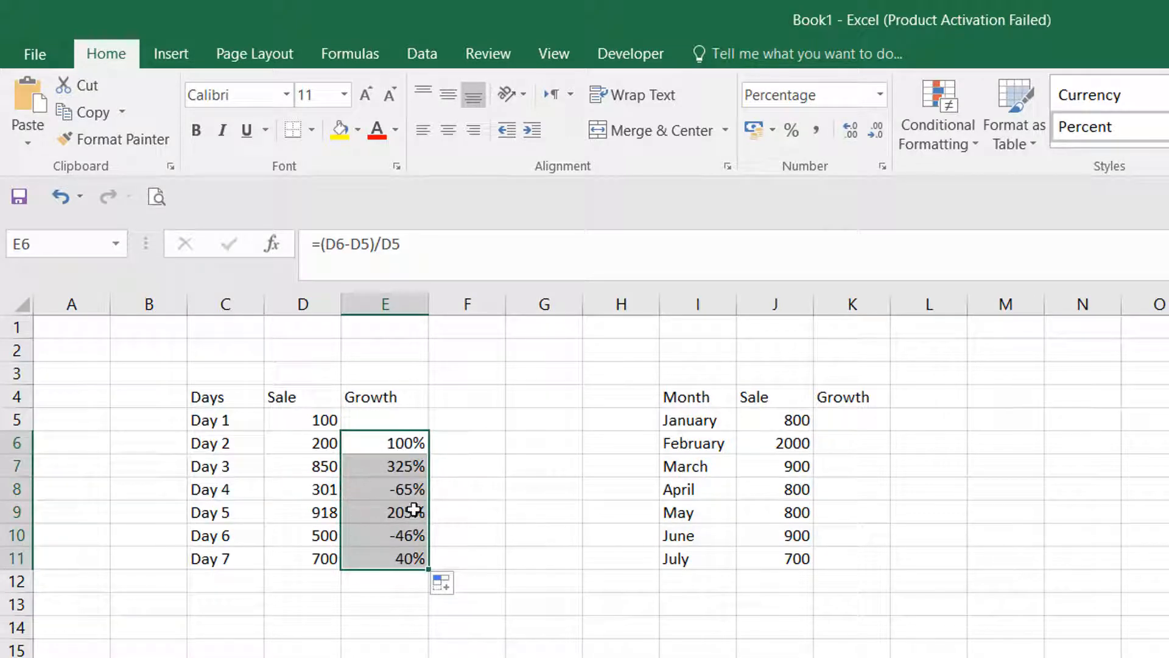
mouse_move(720, 451)
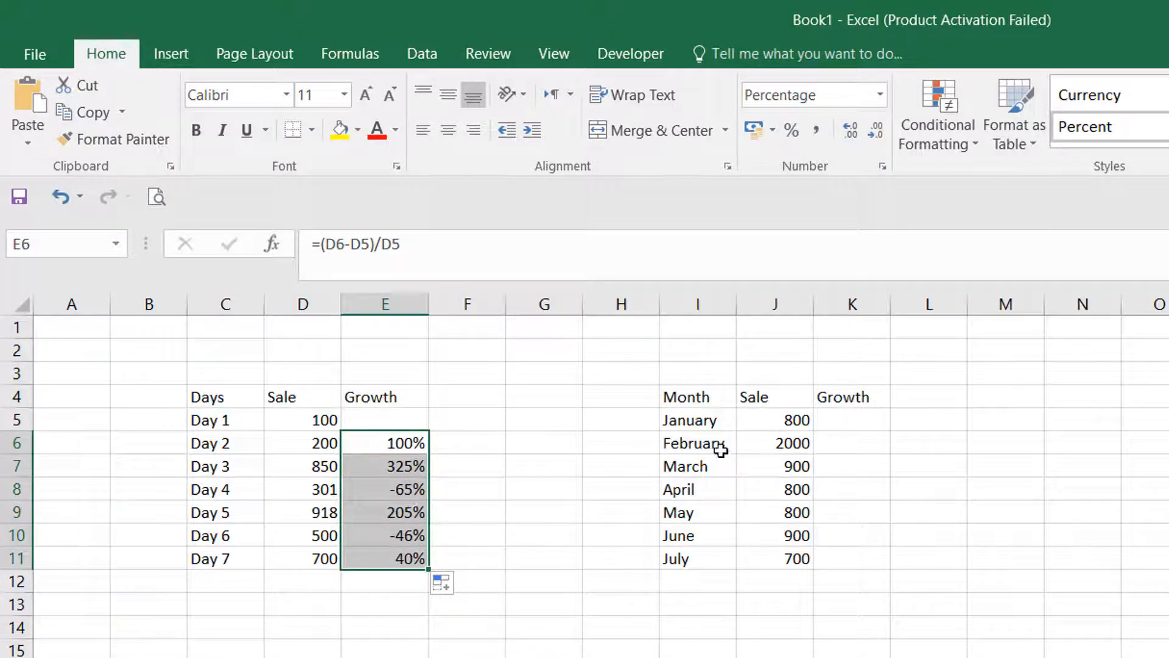
left_click(850, 420)
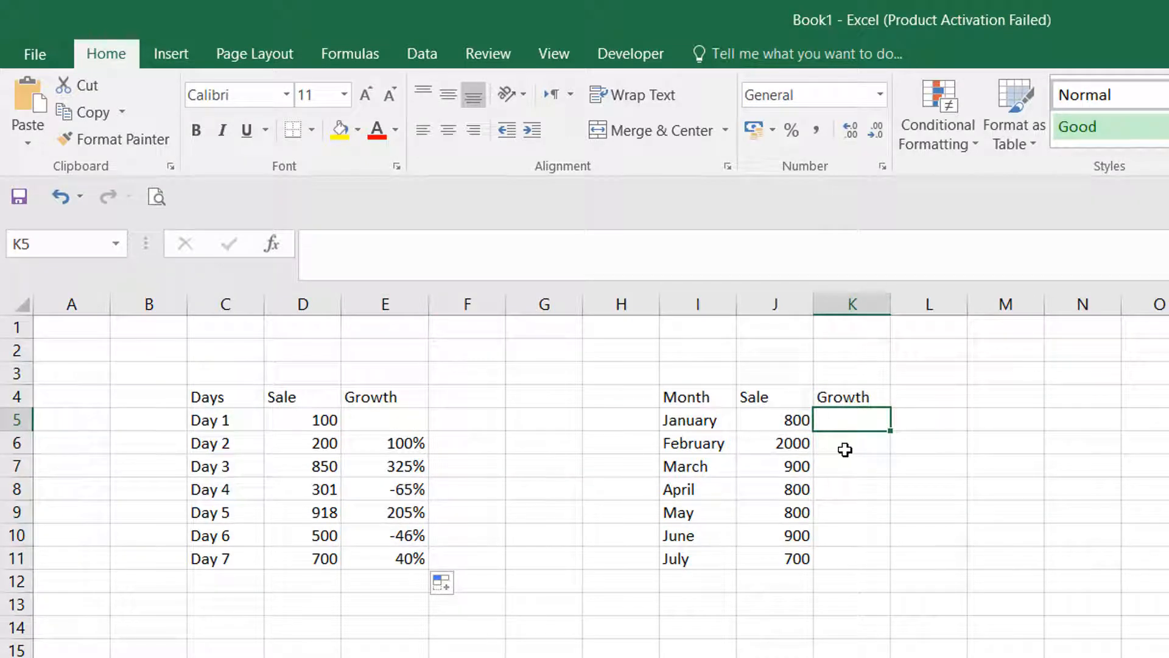
- Start February's growth formula in K6 as =(J6-J5)/
left_click(851, 443)
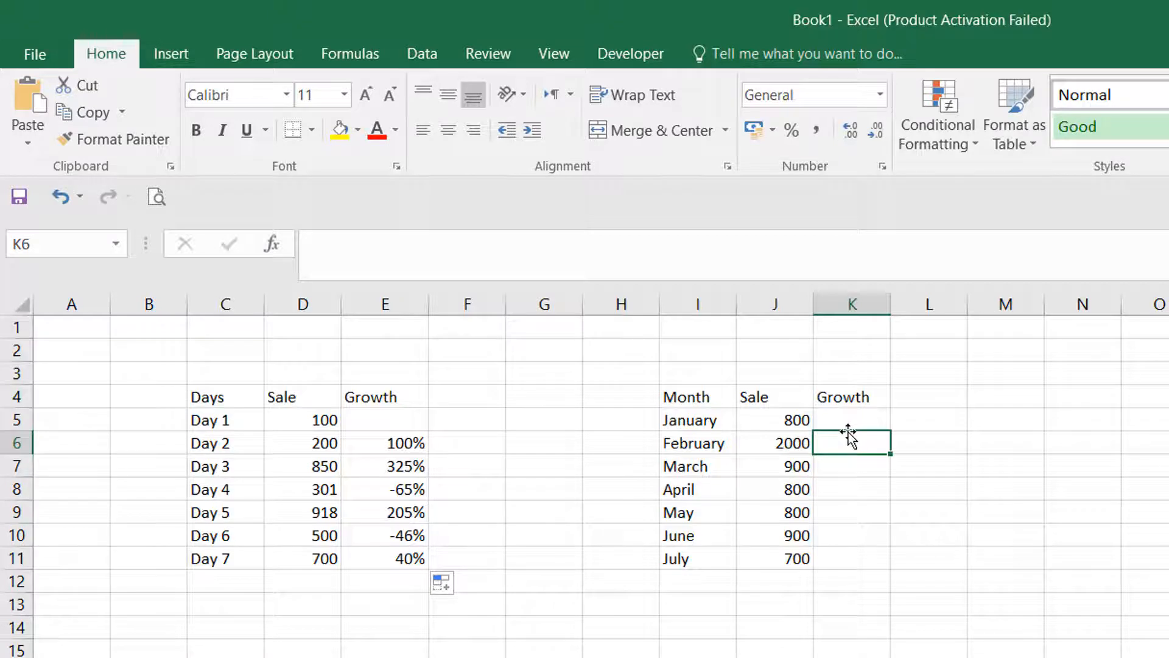
type("=")
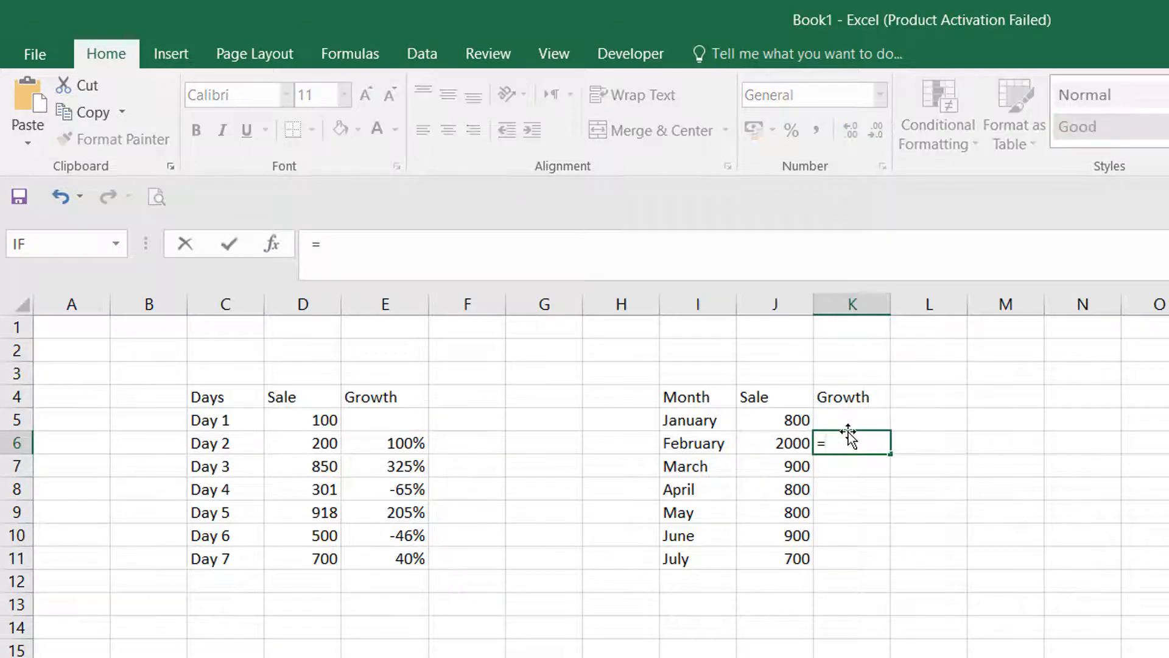
type("(")
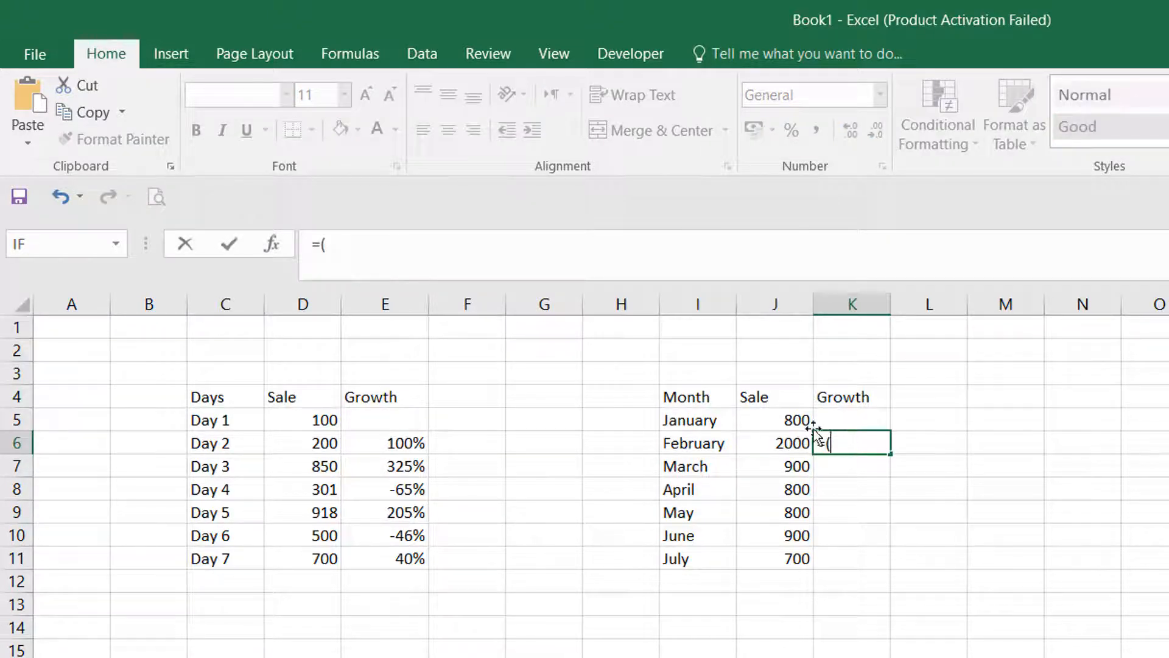
left_click(775, 442)
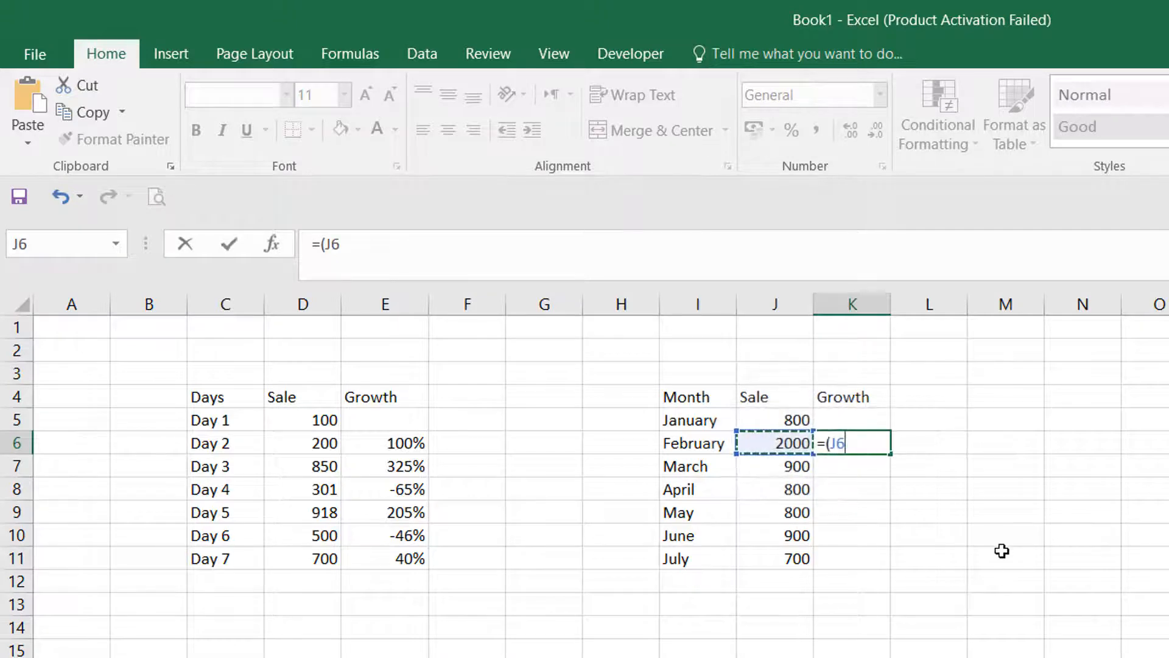
type("-")
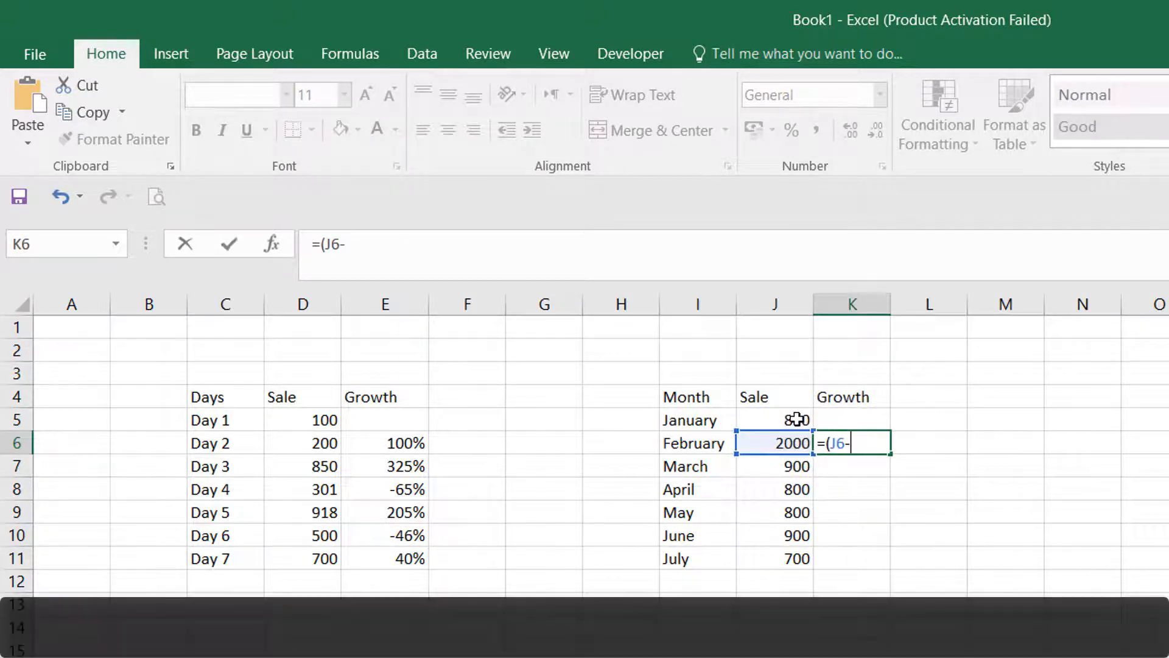
left_click(773, 418)
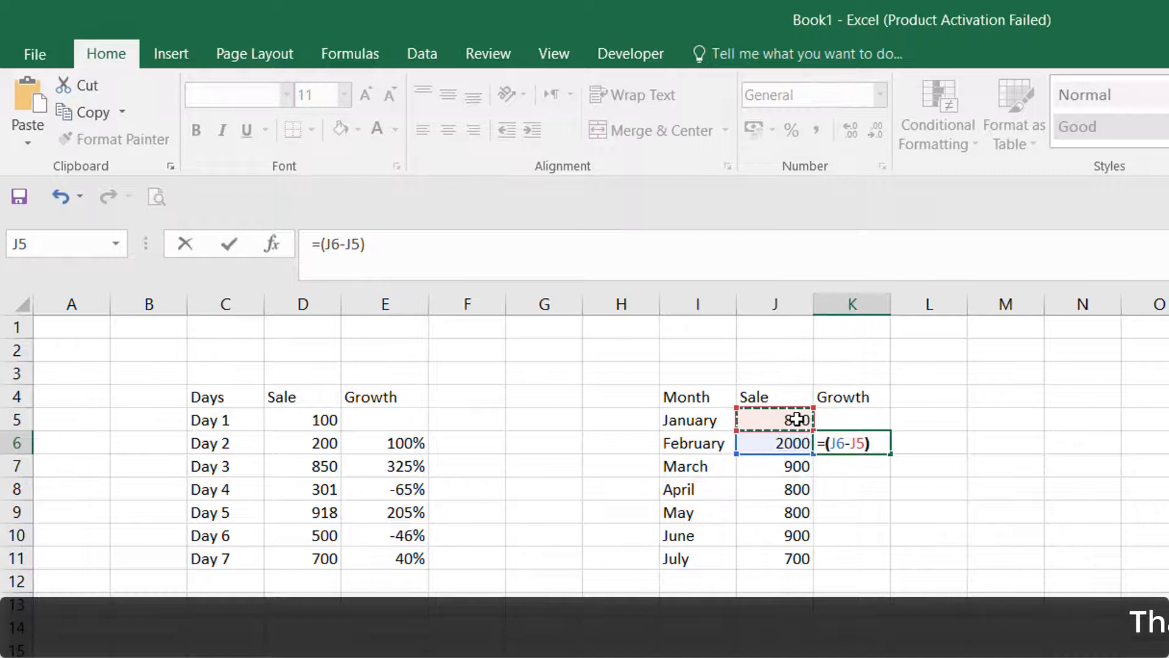
type("/")
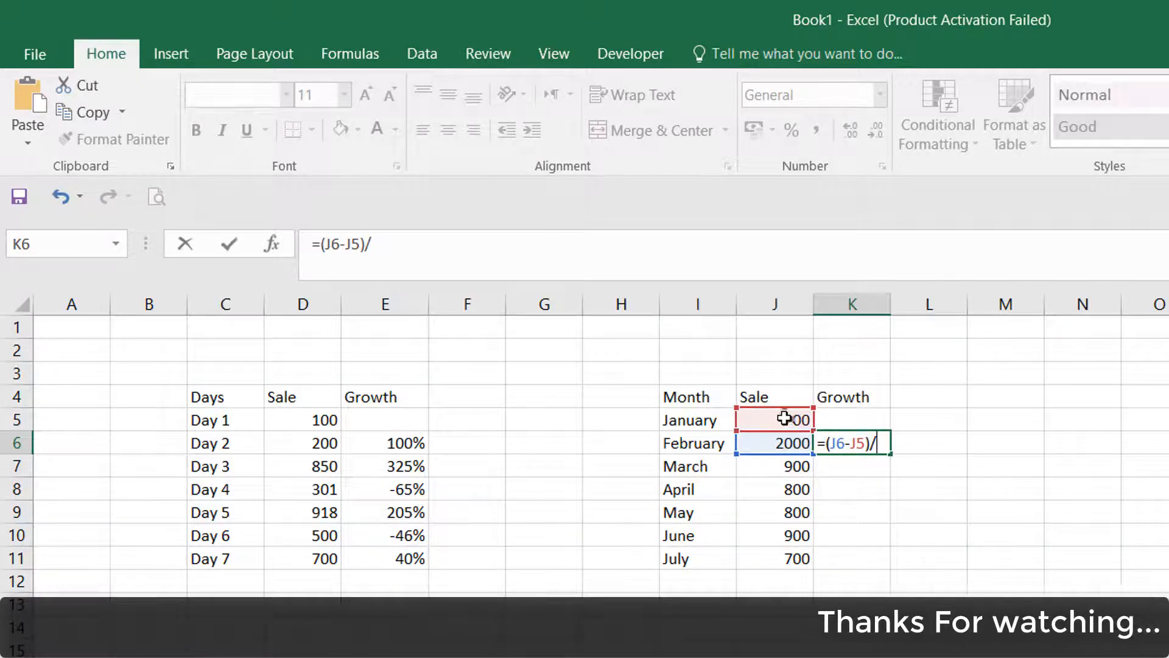
- Commit February's formula =(J6-J5)/J5 and display K6 as 150% in Percent Style
key("Return")
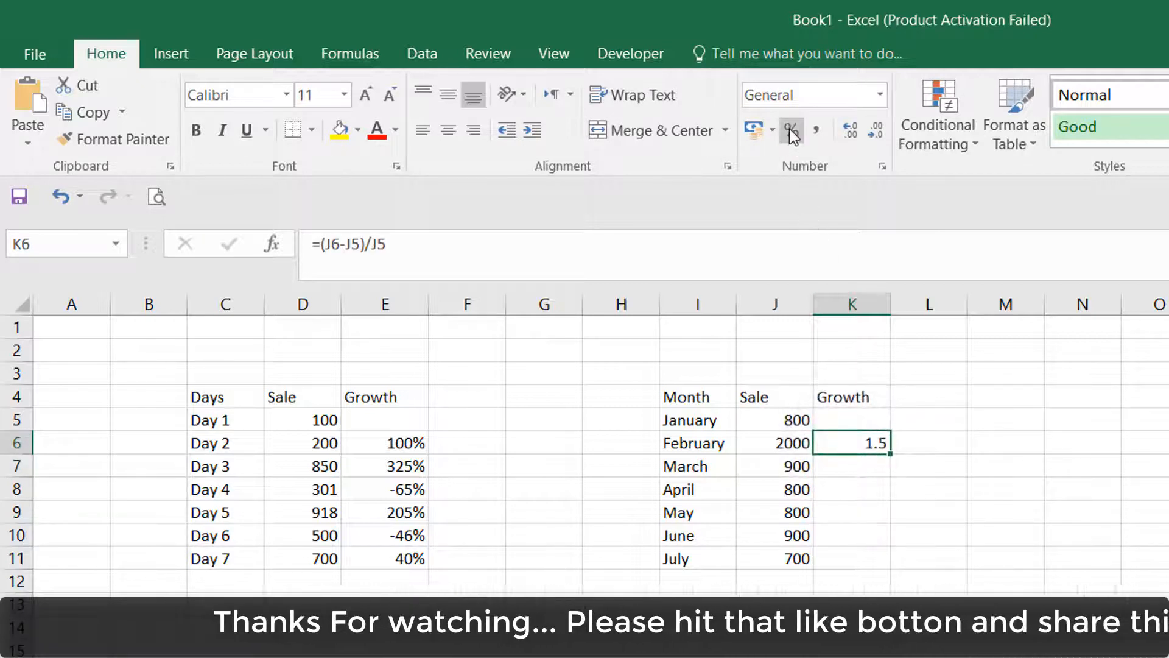
left_click(791, 129)
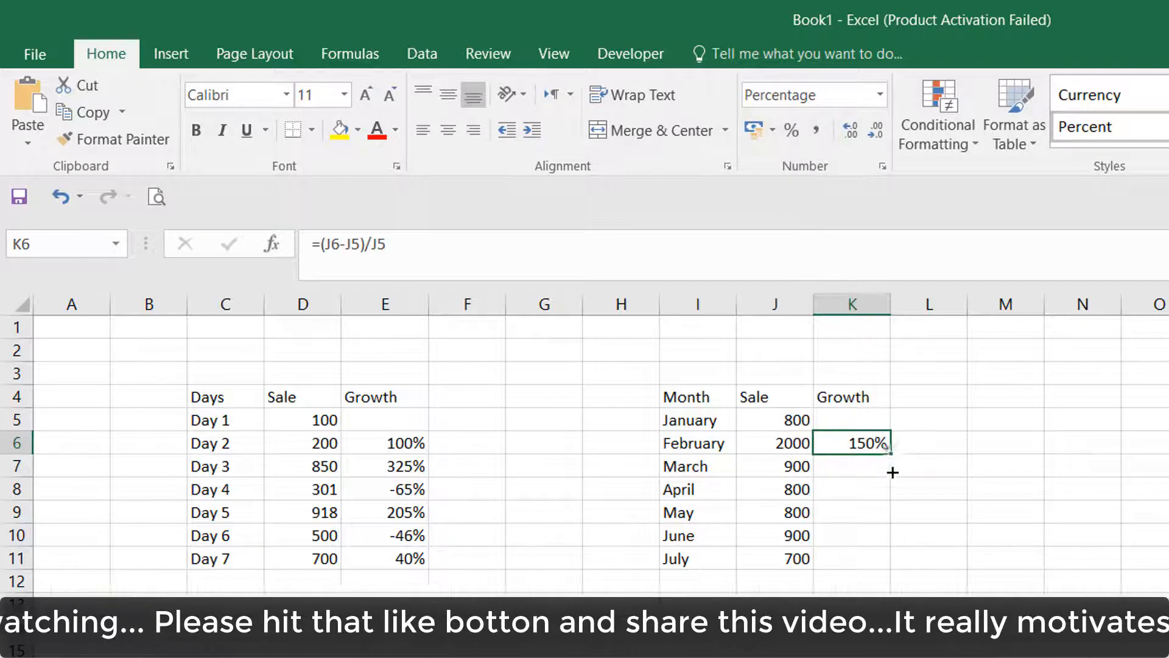